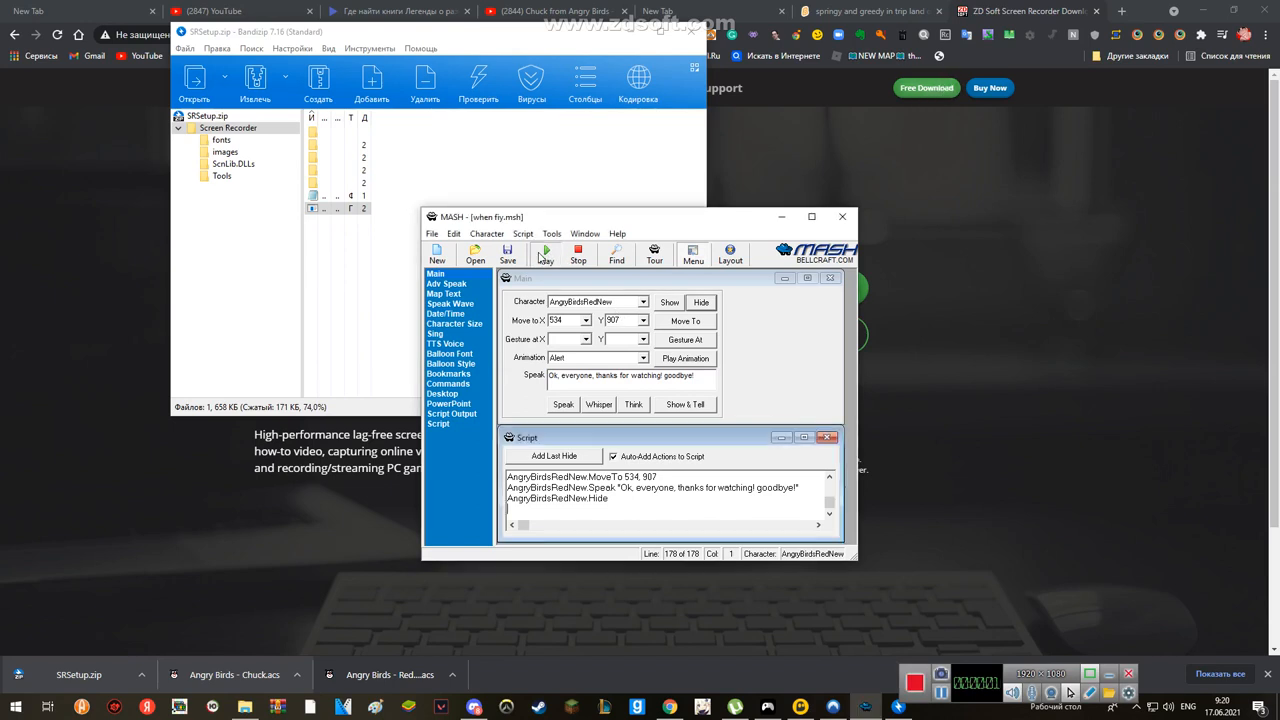
Play the script so Sonic, the Angry Birds and the other characters perform their talking skit on the desktop
click(544, 252)
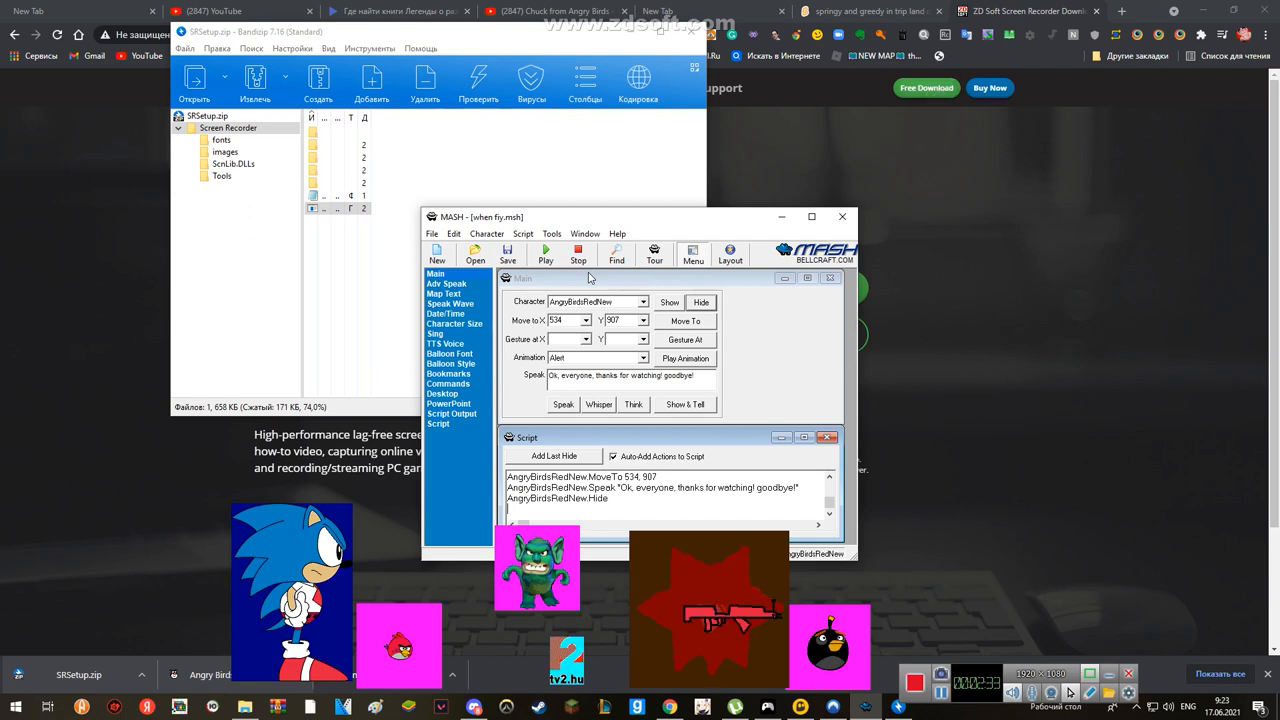
click(564, 404)
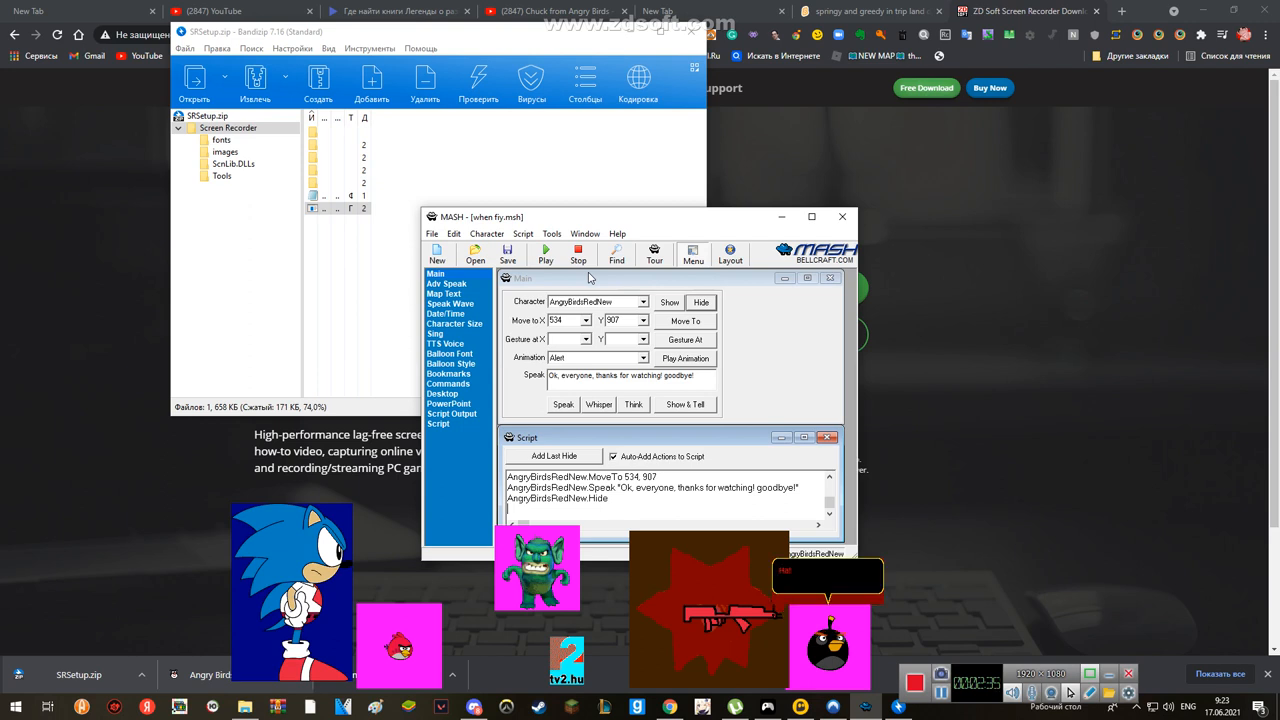